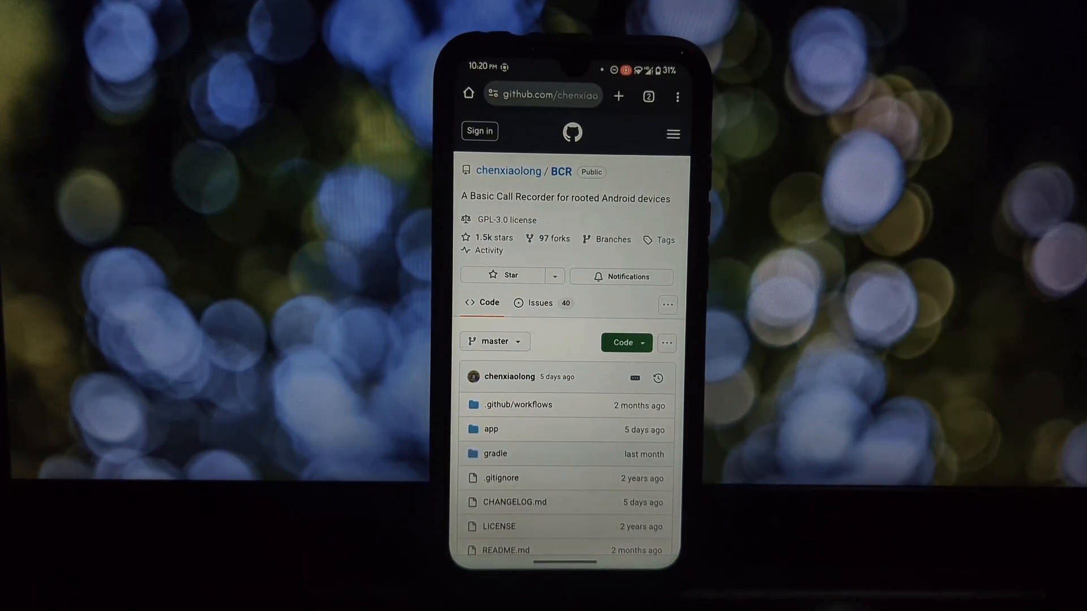
# Step: Read the BCR README from the installation notes down to the Filename template section
pyautogui.scroll(-3)
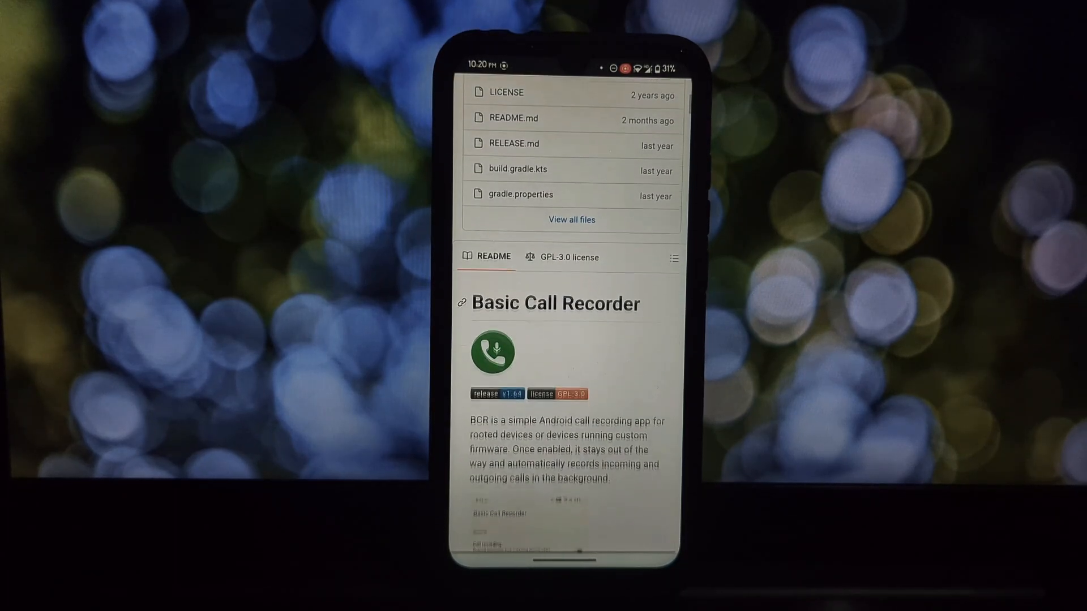
pyautogui.scroll(-3)
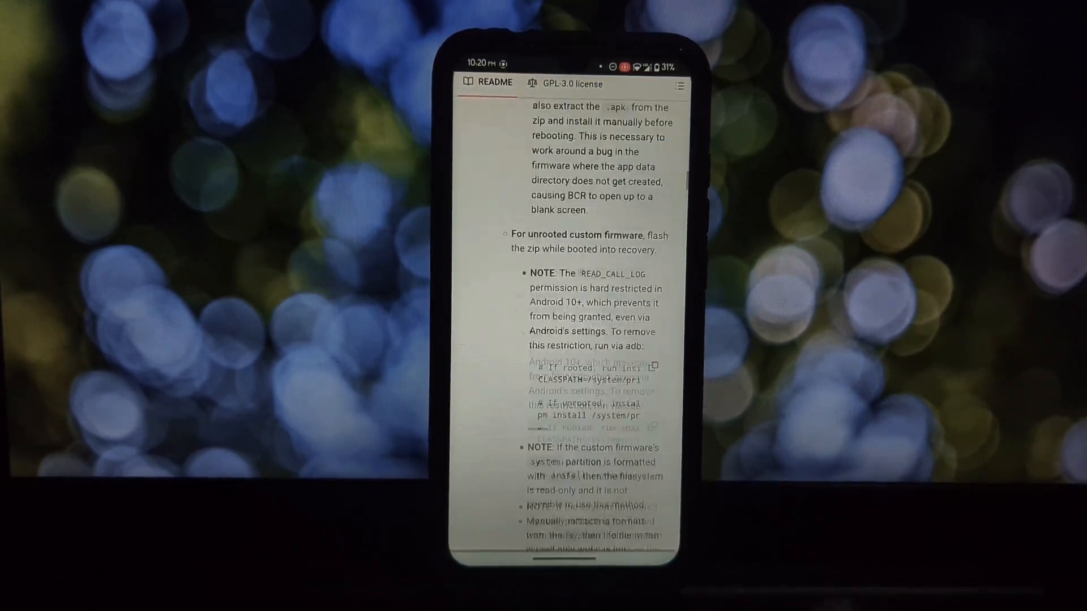
pyautogui.scroll(-3)
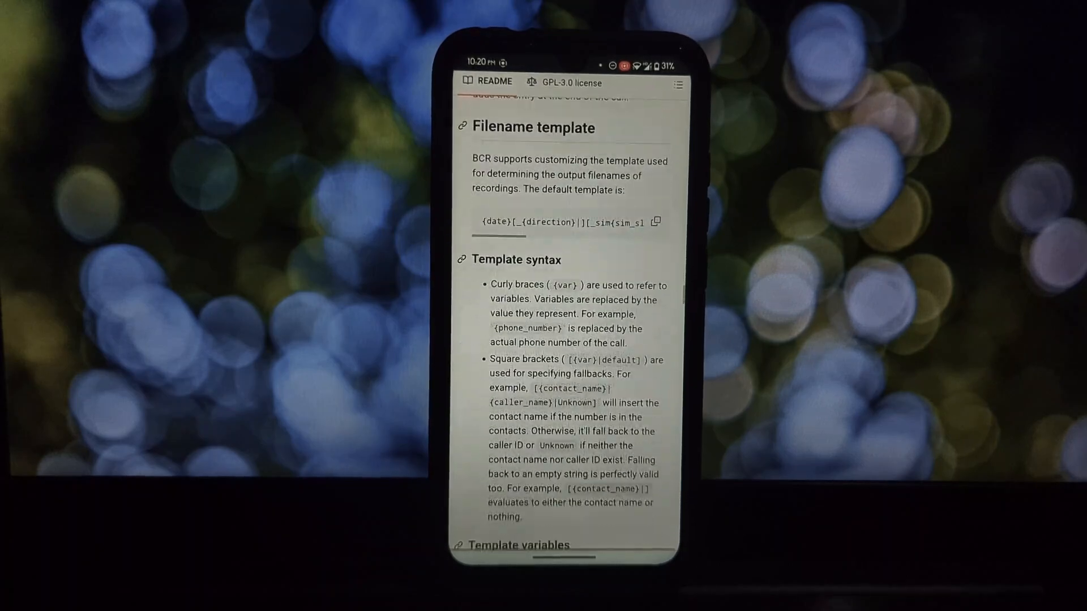
pyautogui.scroll(-3)
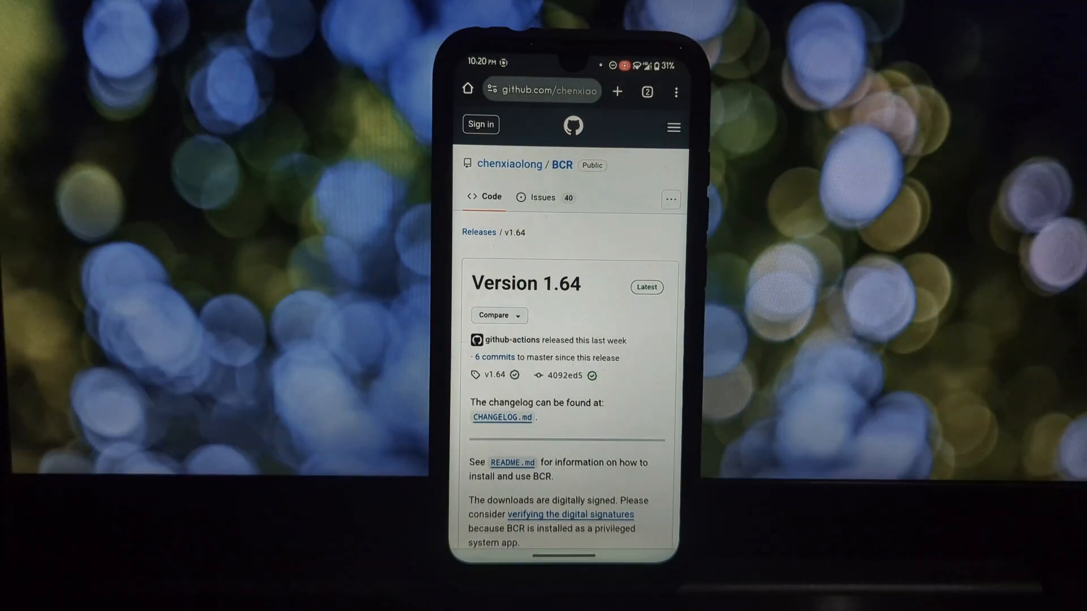
# Step: Download BCR-1.64-release.zip from the Version 1.64 release assets
pyautogui.scroll(-3)
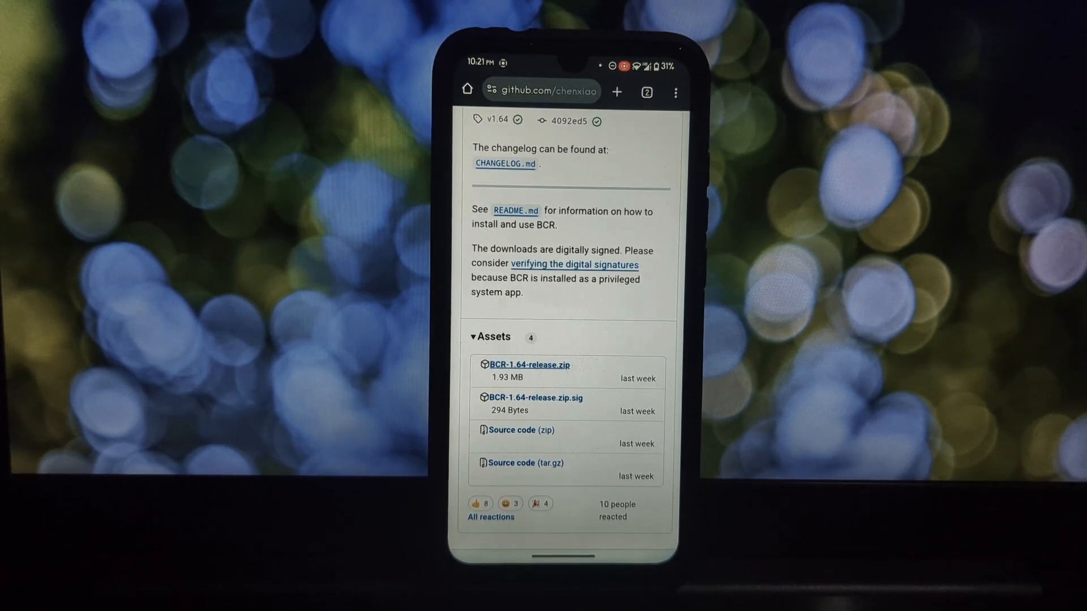
pyautogui.click(529, 365)
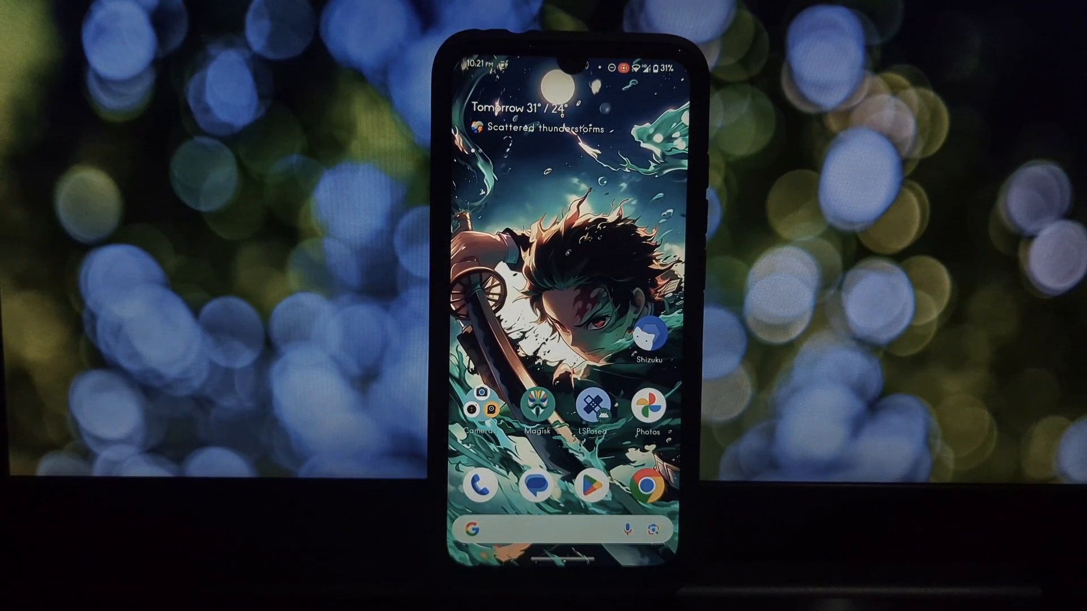
# Step: Find Magisk in the app drawer and launch it
pyautogui.scroll(3)
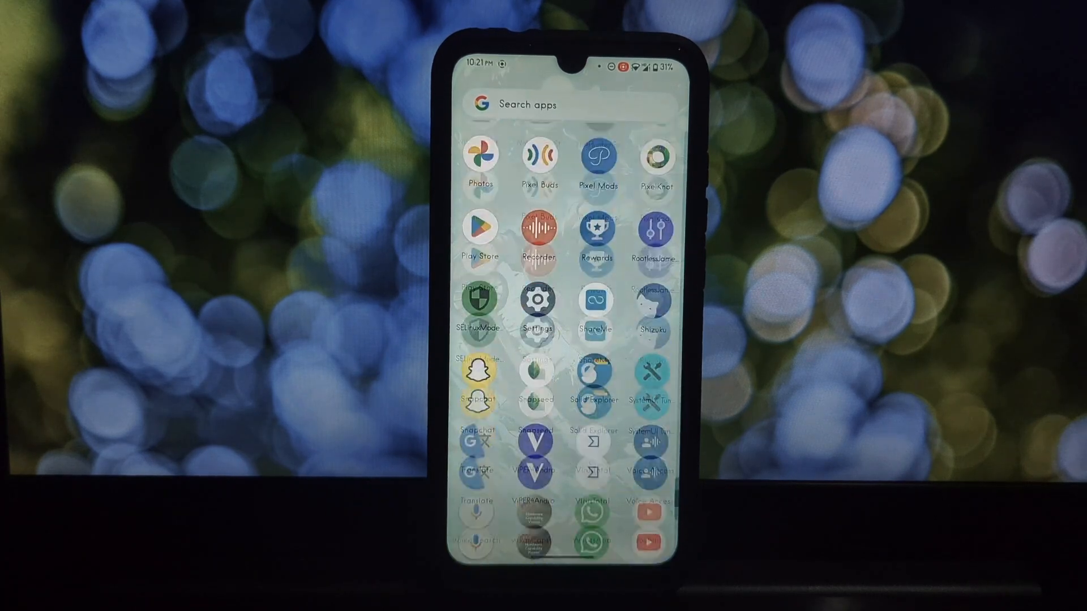
pyautogui.scroll(-3)
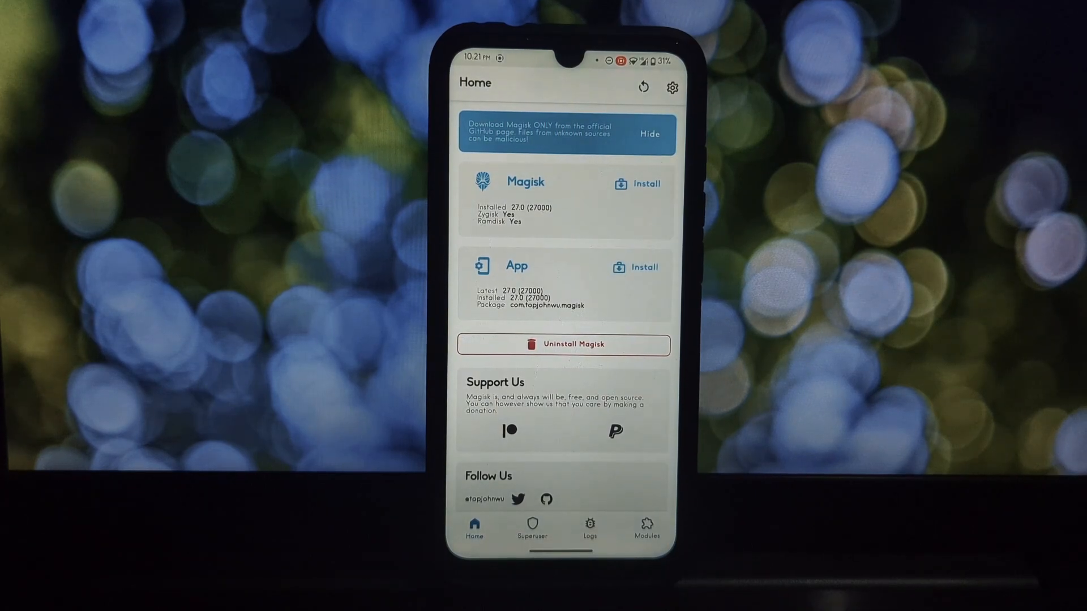
# Step: Install BCR-1.64-release.zip from the Download folder as a Magisk module and reboot
pyautogui.click(645, 526)
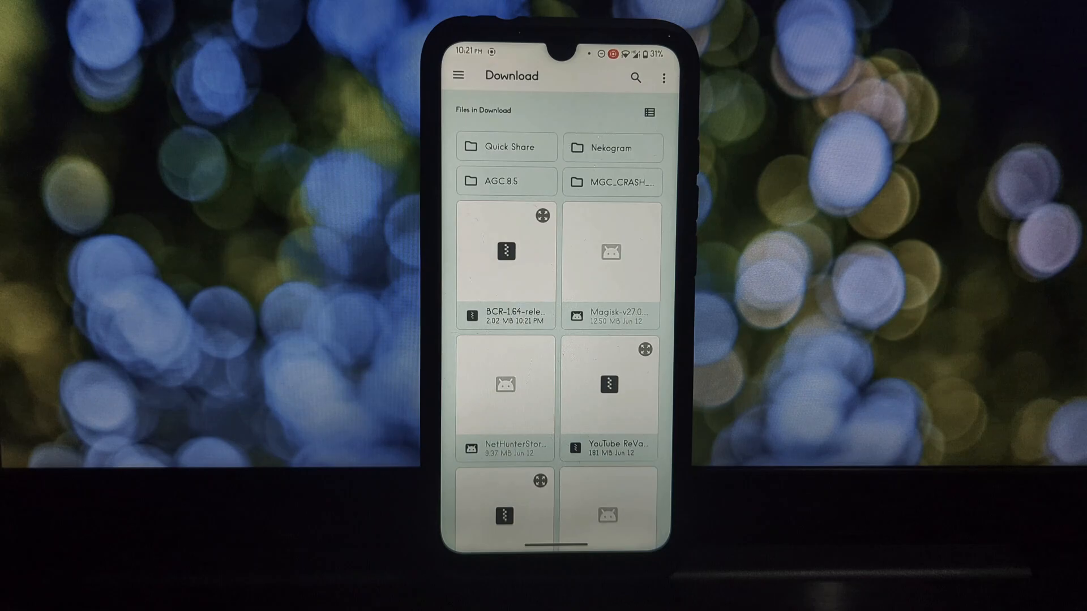
pyautogui.click(504, 261)
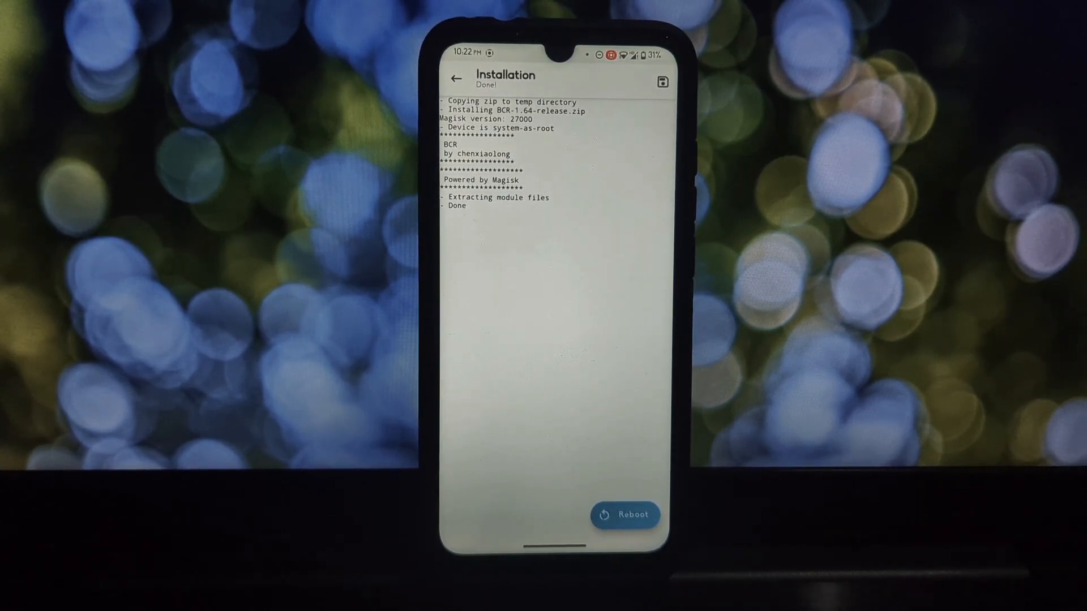
pyautogui.click(625, 515)
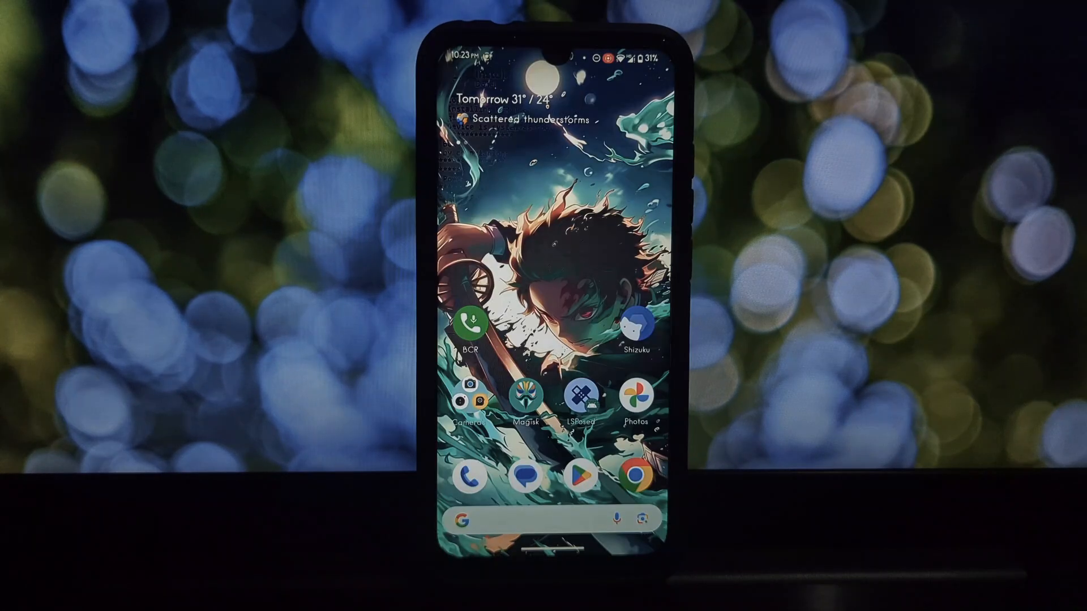
# Step: Launch Basic Call Recorder from its new home-screen icon
pyautogui.click(471, 326)
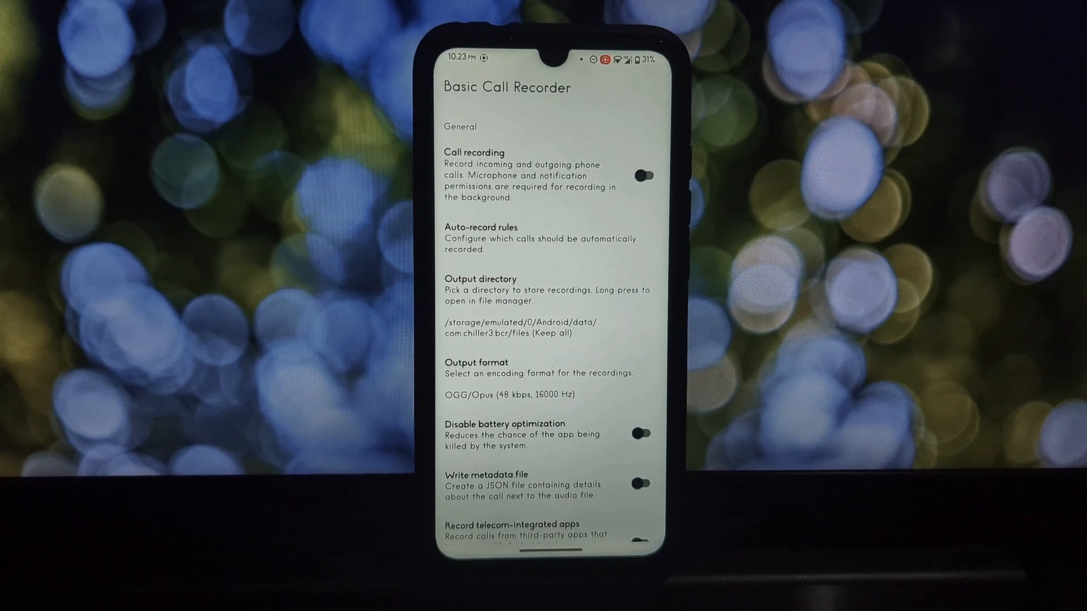
pyautogui.scroll(-3)
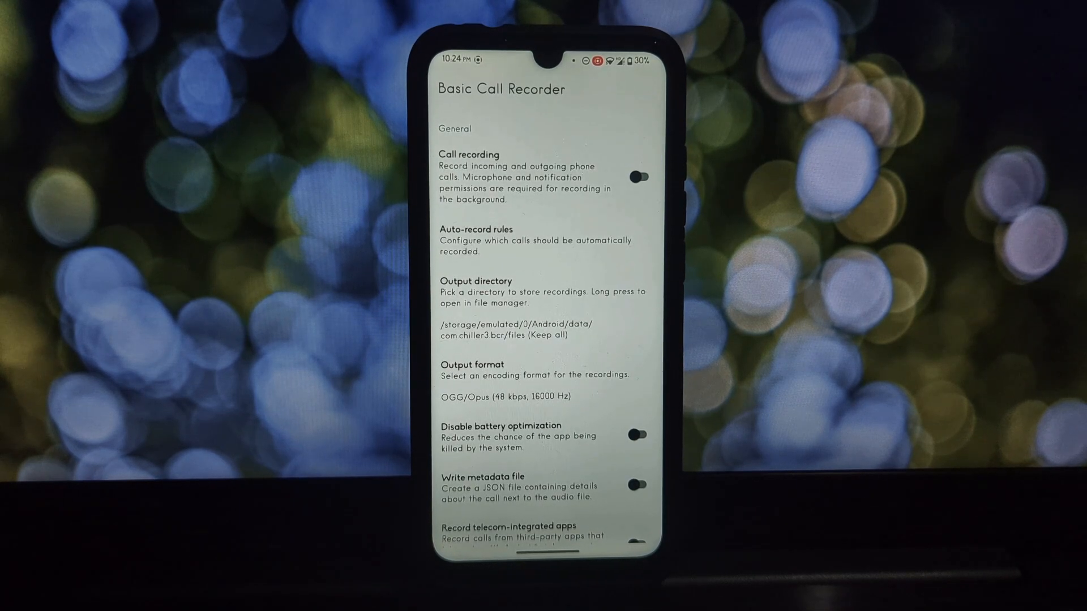
pyautogui.scroll(-3)
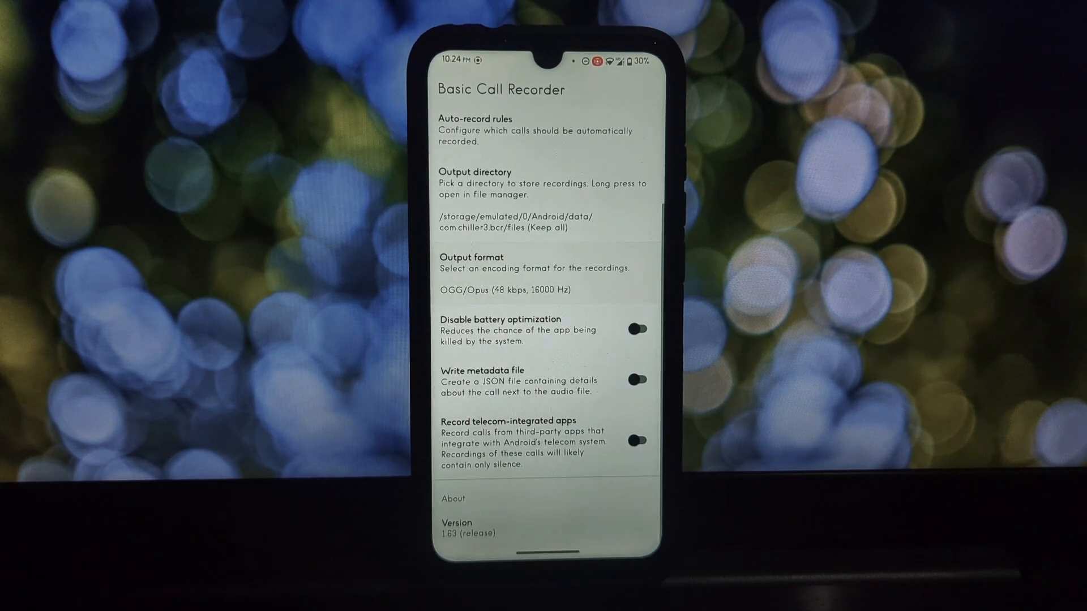